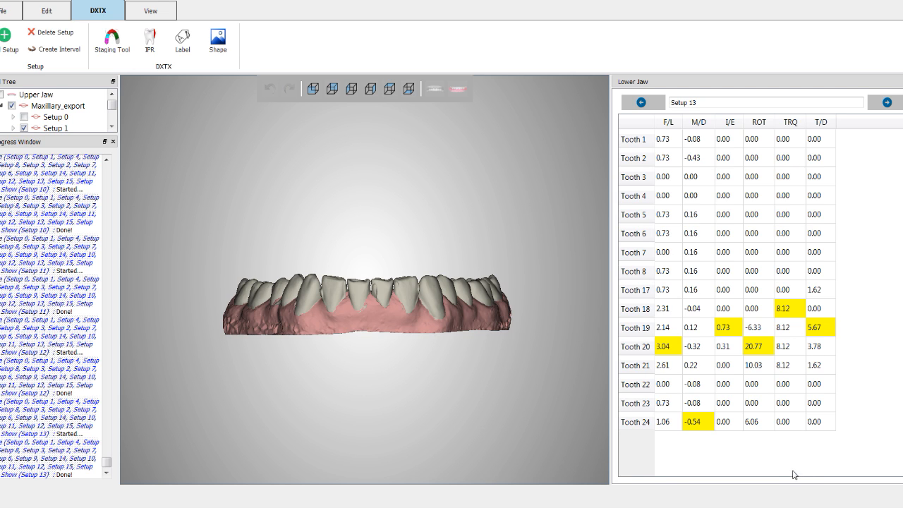
mouse_move(372, 220)
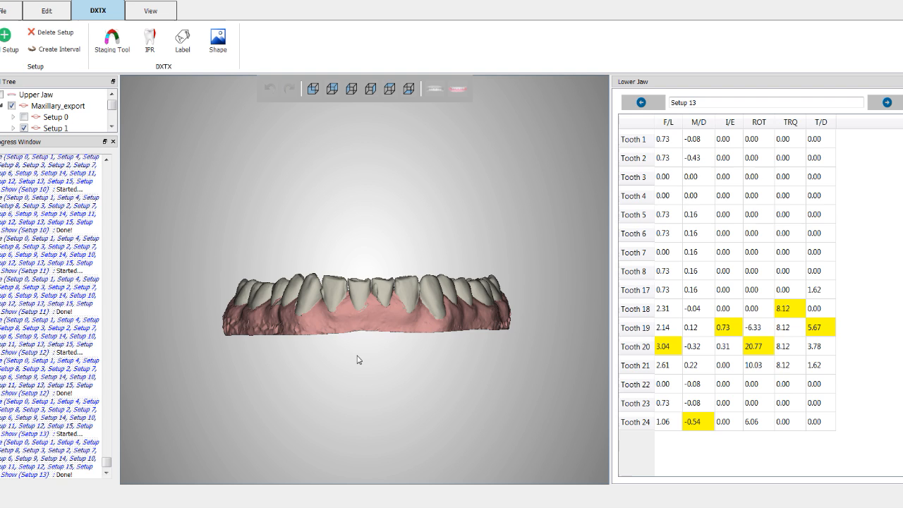
mouse_move(341, 404)
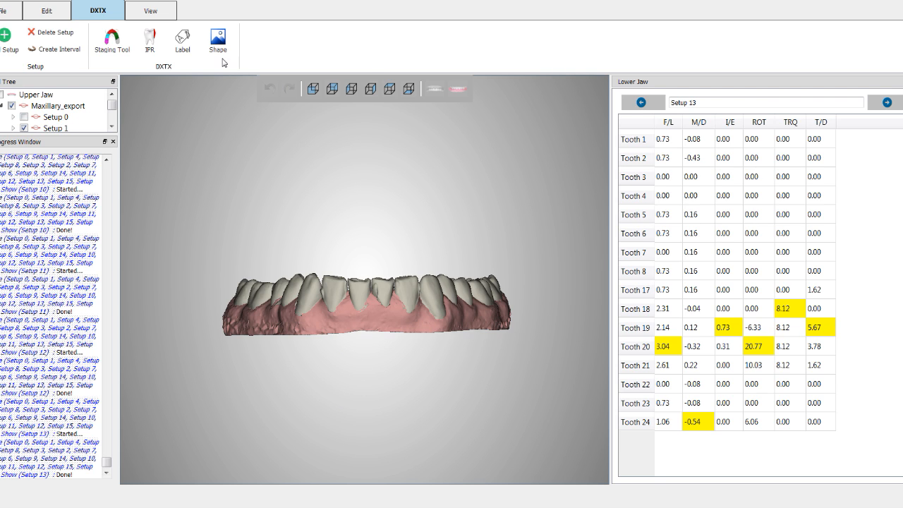
mouse_move(220, 42)
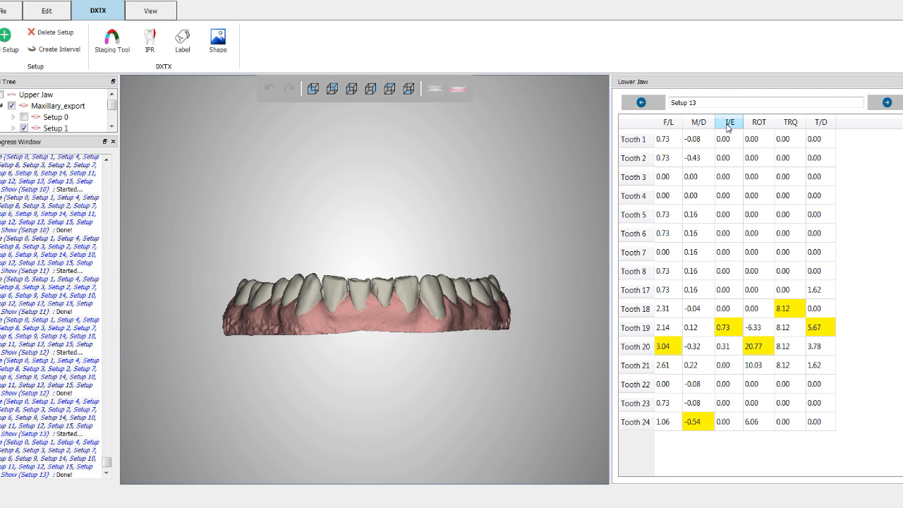
mouse_move(740, 132)
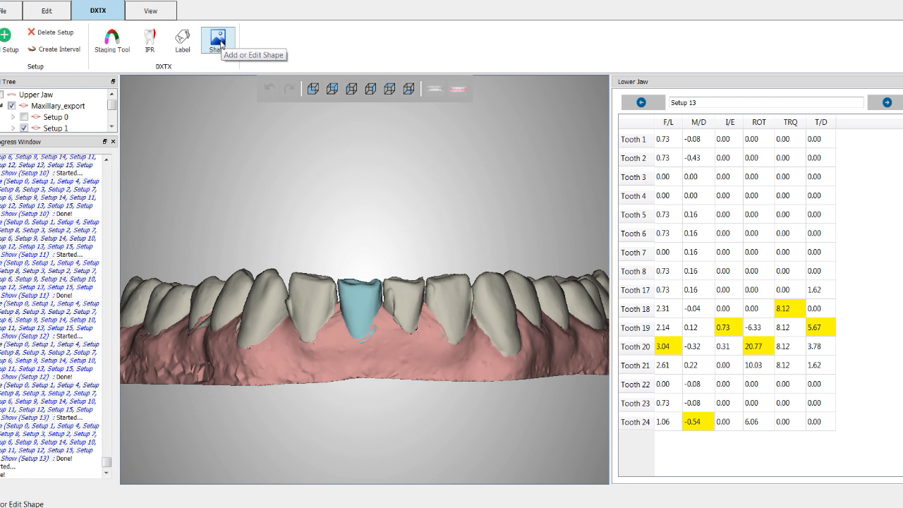
Choose the Mound attachment type in the Shapes editor for the lower front teeth.
click(217, 40)
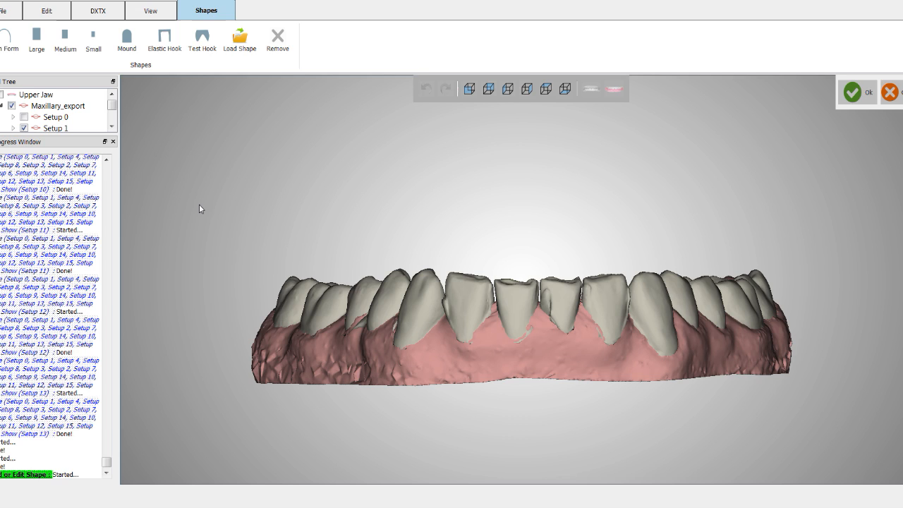
mouse_move(148, 87)
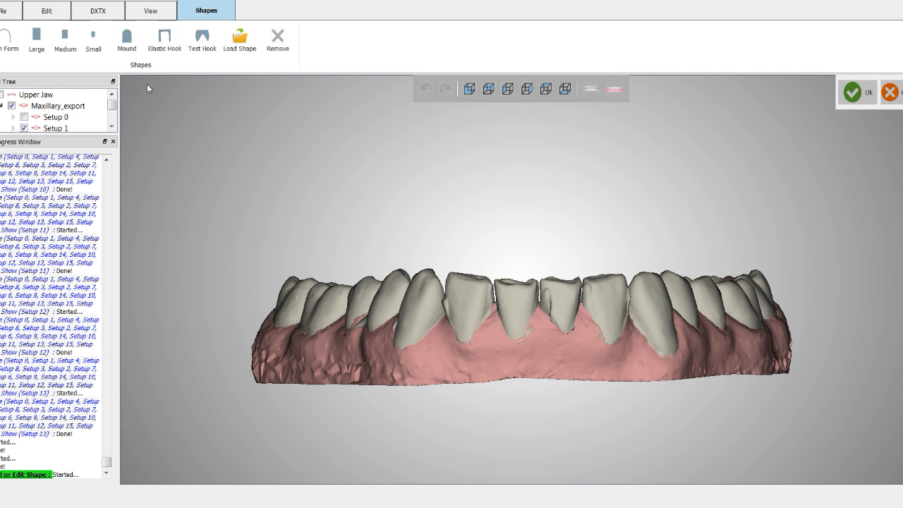
click(125, 38)
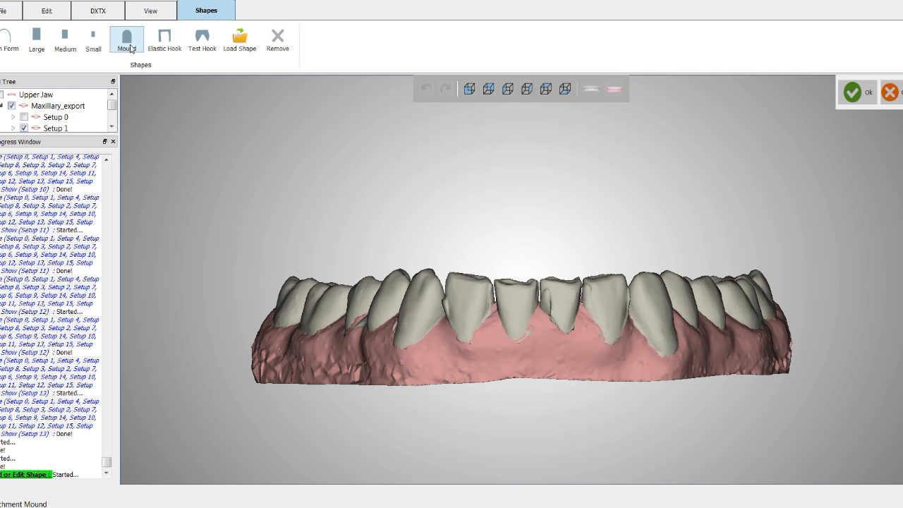
mouse_move(127, 39)
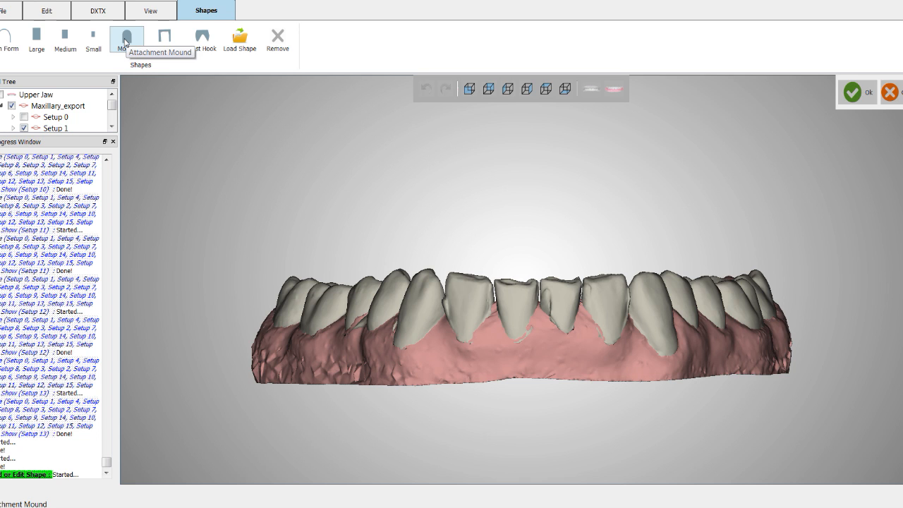
click(127, 40)
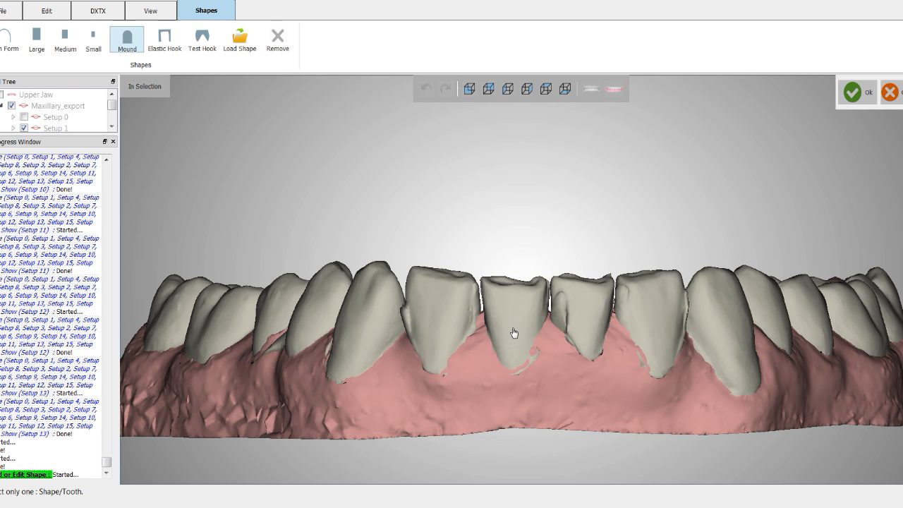
mouse_move(516, 327)
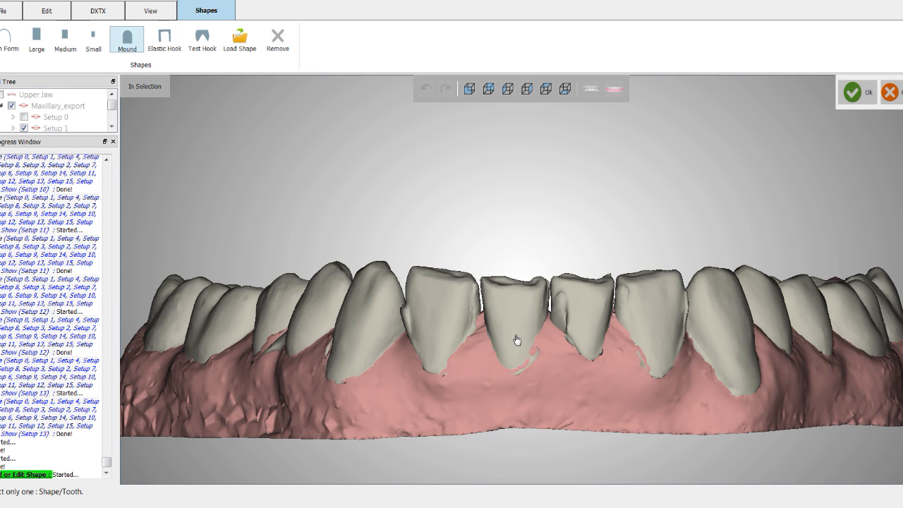
Place the mound attachment on the lower front tooth and accept it with OK.
click(516, 339)
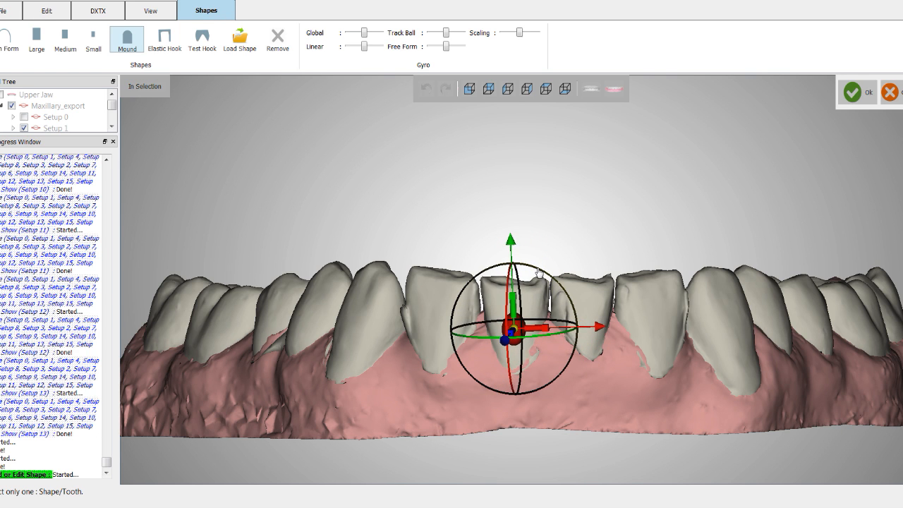
mouse_move(536, 215)
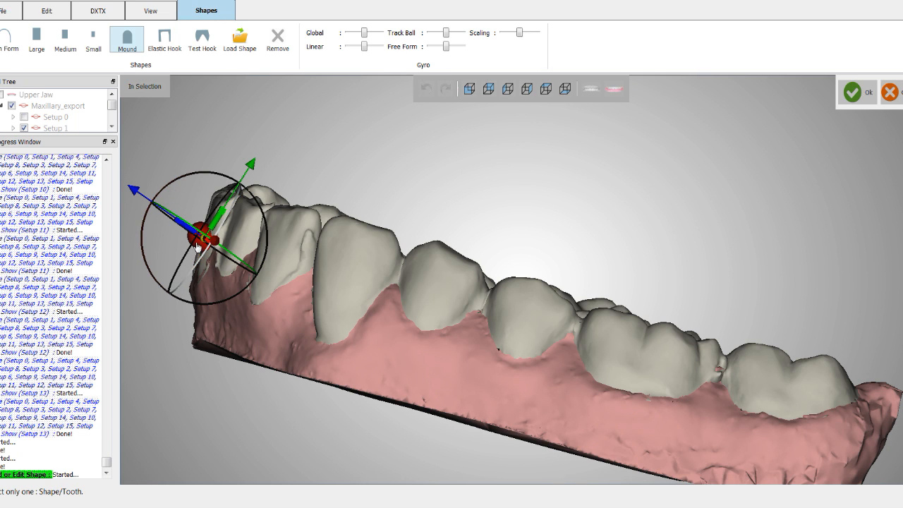
mouse_move(738, 141)
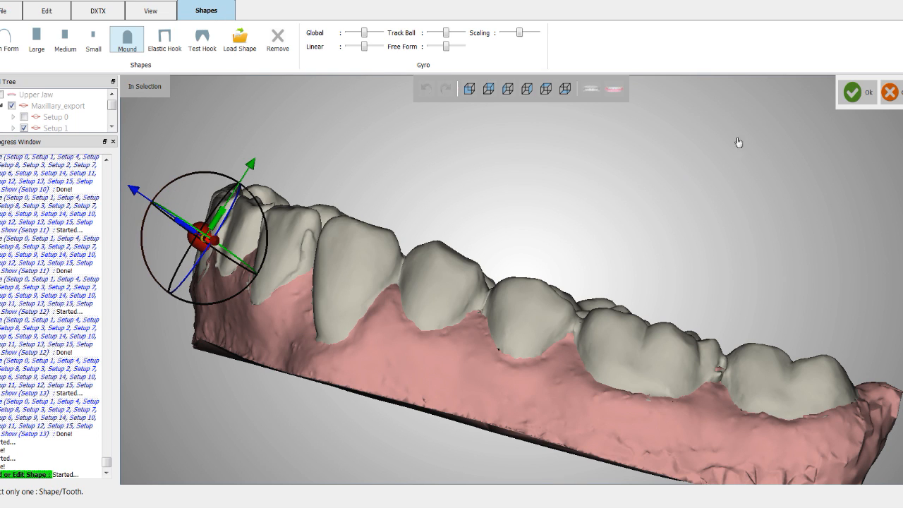
click(97, 13)
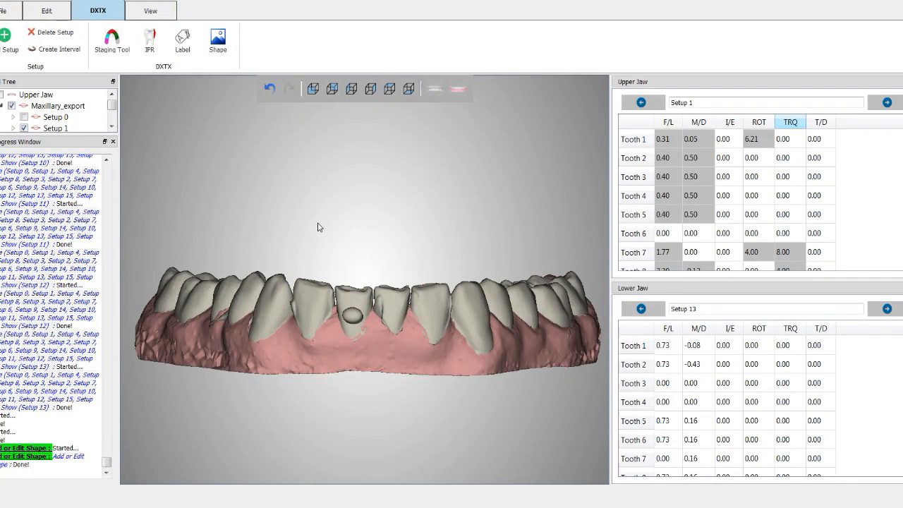
Show both jaws and step the lower jaw from the first stage through to the final stage.
click(431, 89)
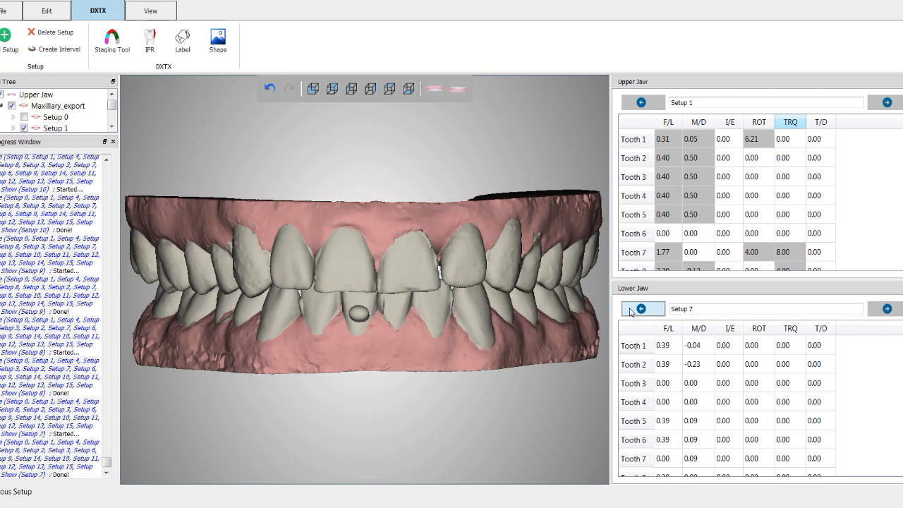
click(660, 310)
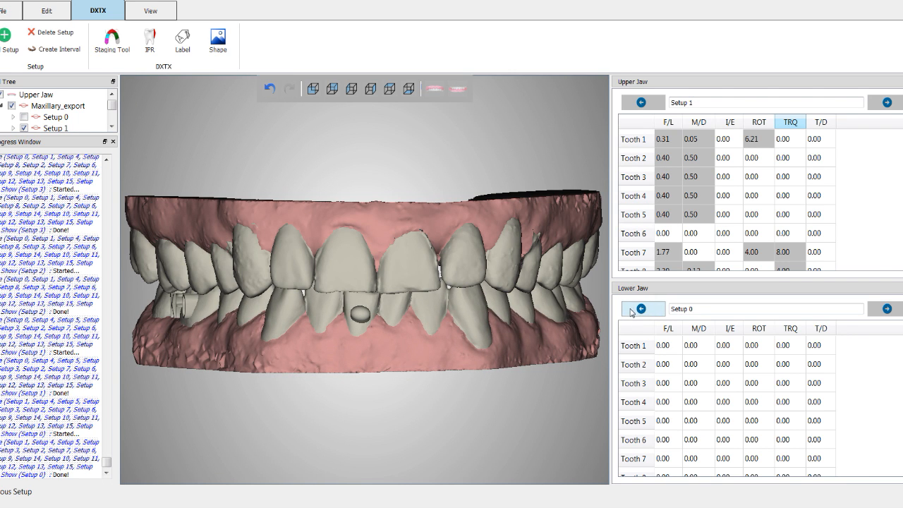
click(883, 310)
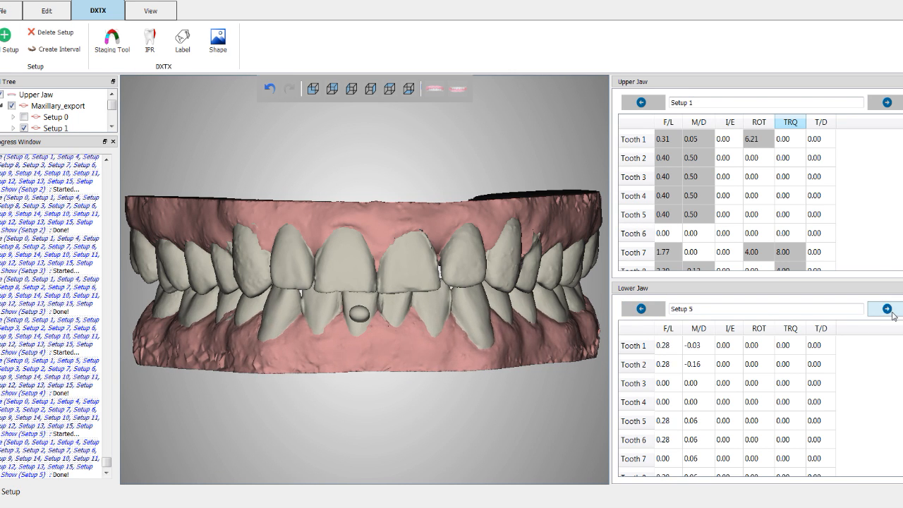
click(883, 322)
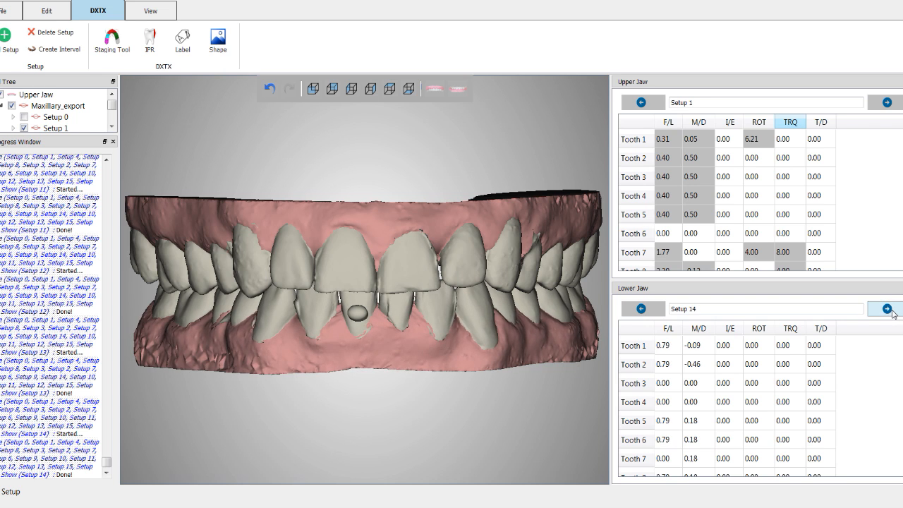
click(886, 309)
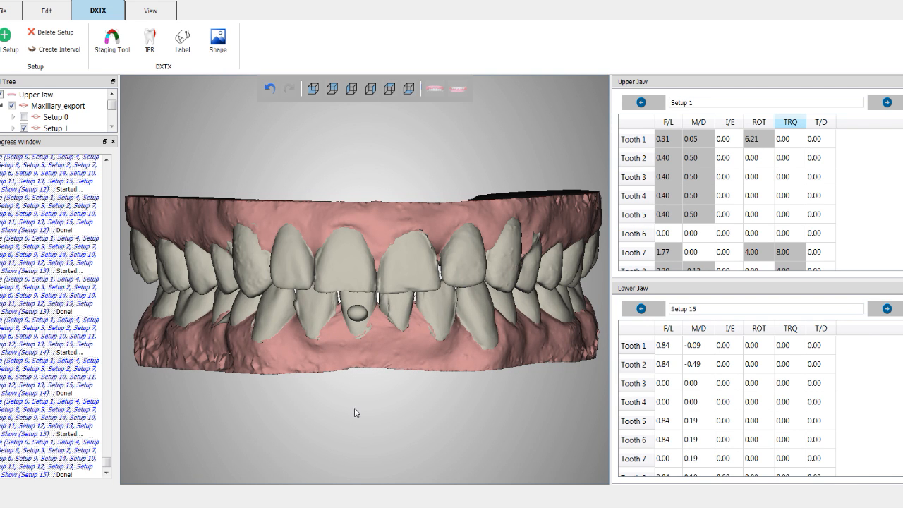
Briefly reopen Shape editing to confirm the mound persists, then return to Setup 0.
click(217, 39)
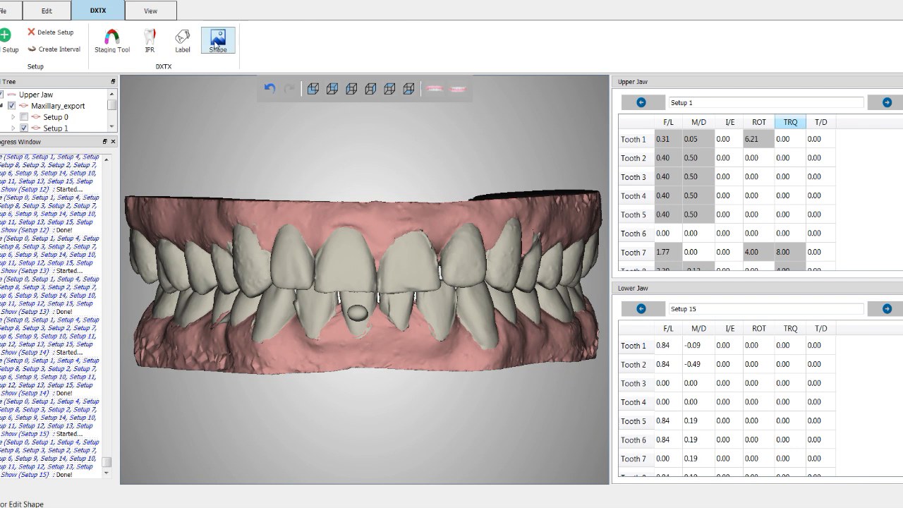
click(217, 40)
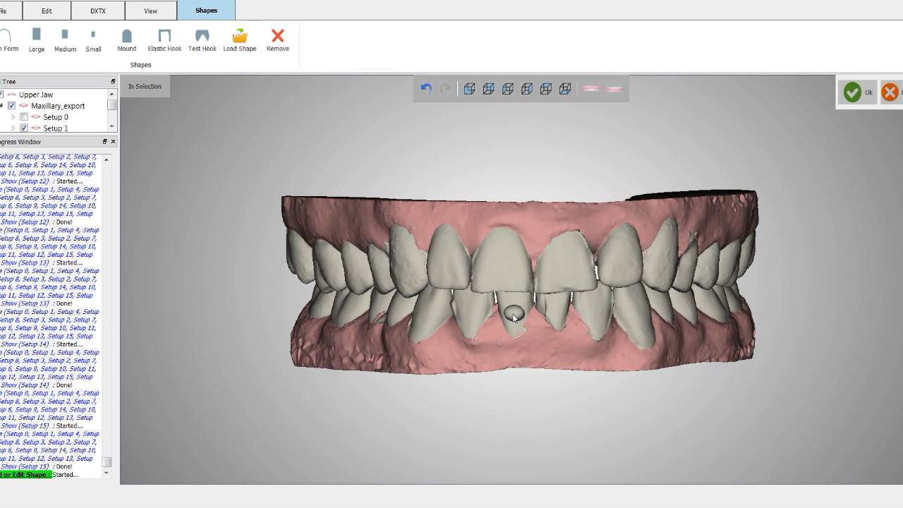
click(513, 316)
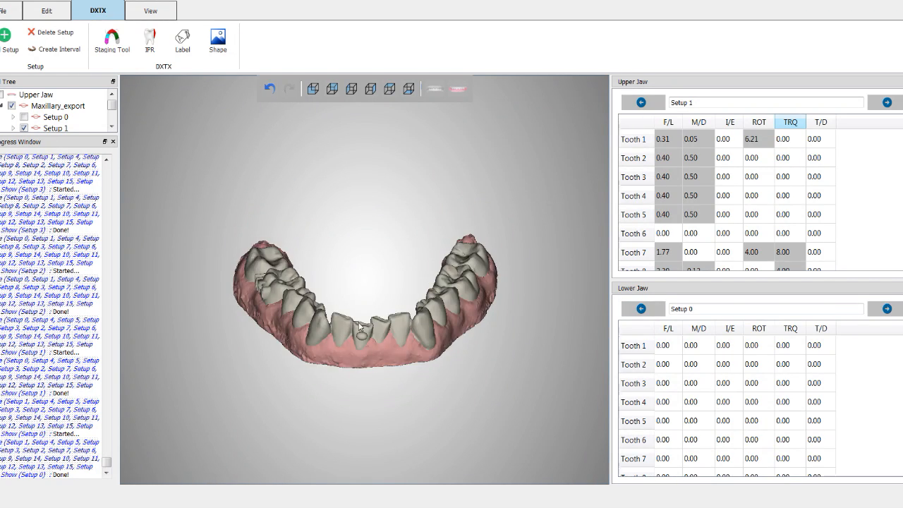
Rotate the arch and pick the Mound attachment for the rotating side tooth.
drag(361, 317, 392, 333)
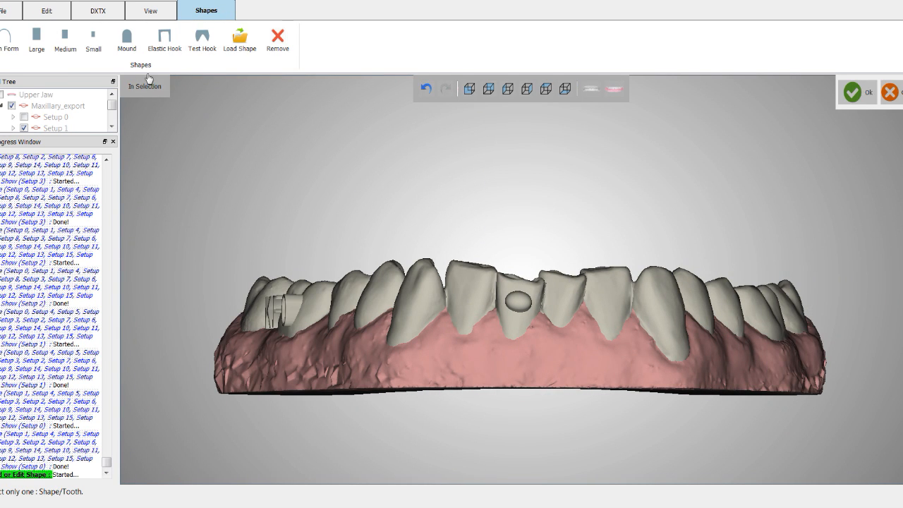
click(125, 37)
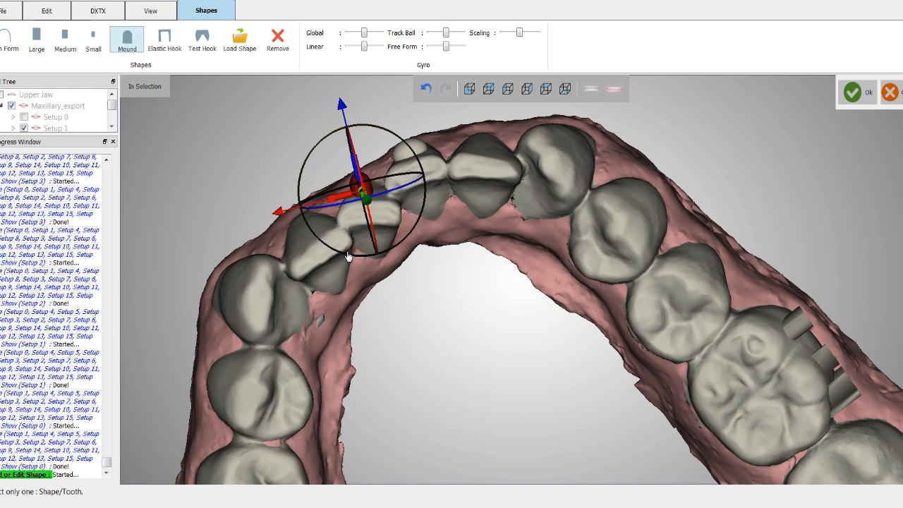
View both jaws from the side and orbit to check the new mound clears the opposing teeth.
click(468, 89)
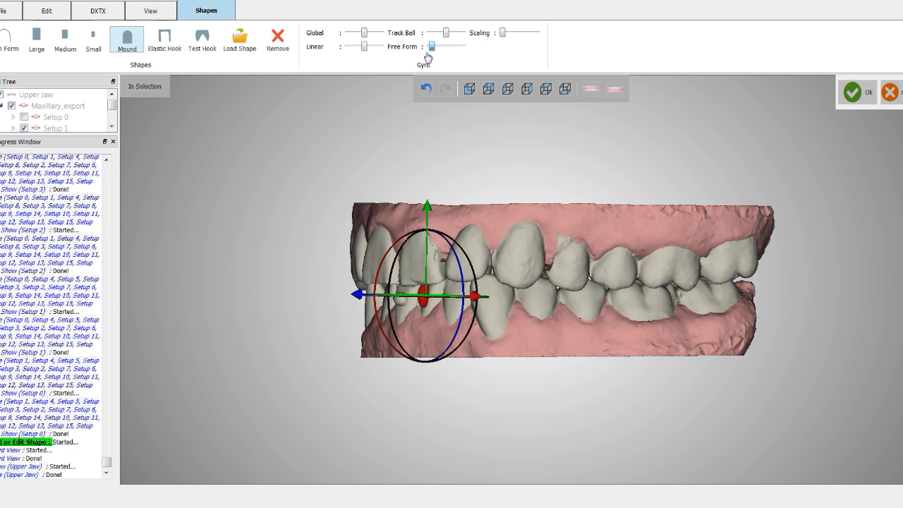
drag(446, 34, 446, 34)
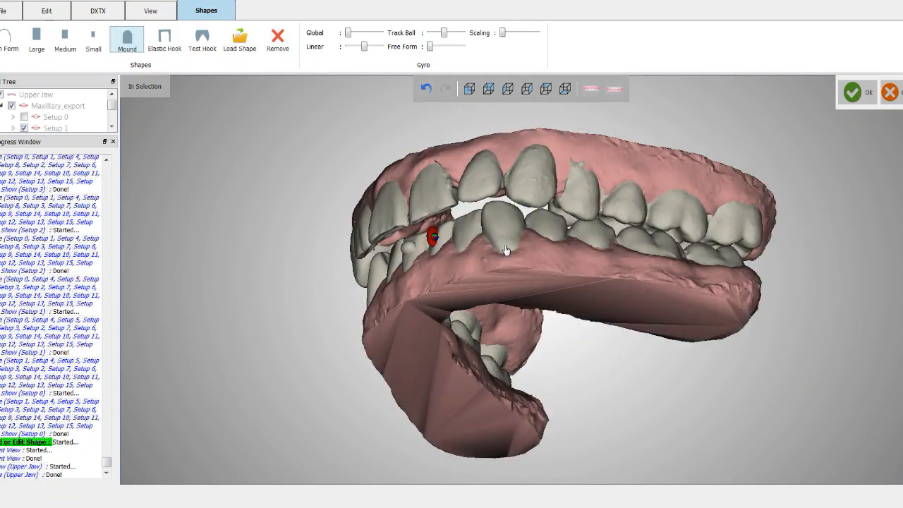
drag(505, 249, 446, 205)
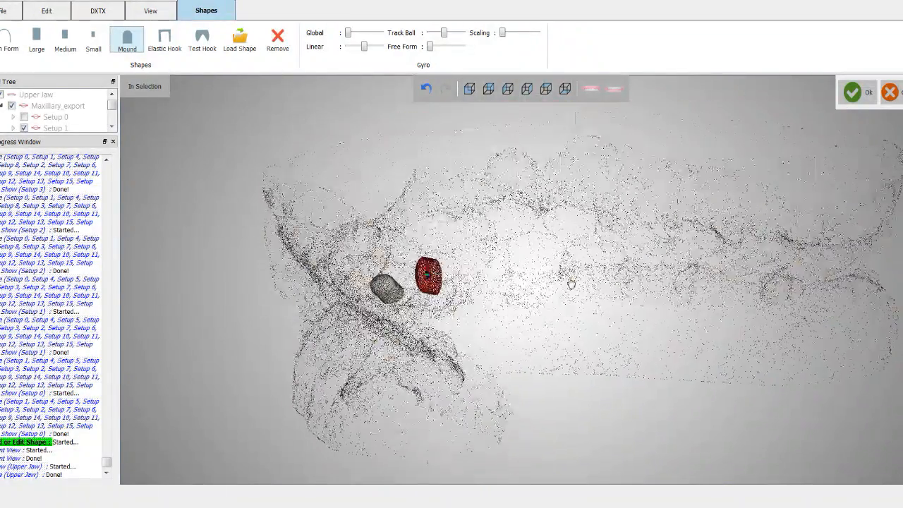
Accept the second mound, readjust the front attachment, and confirm both with OK.
click(852, 91)
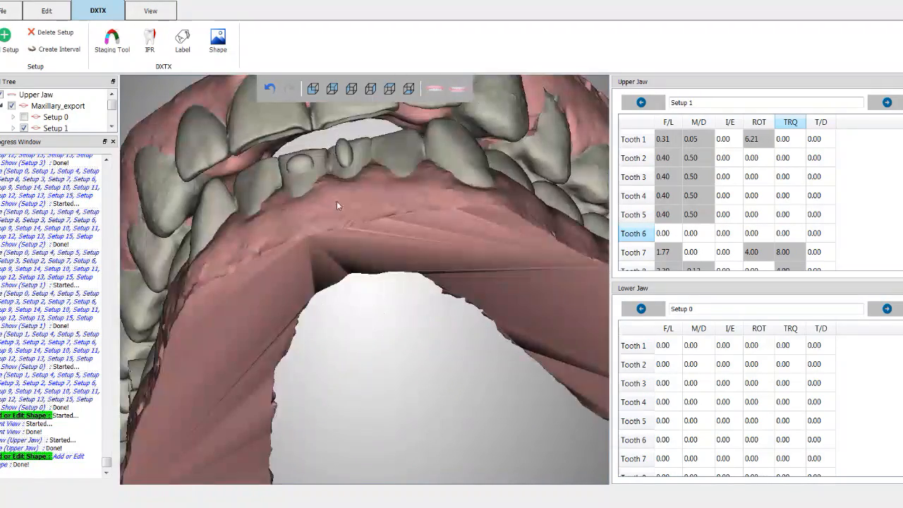
click(641, 102)
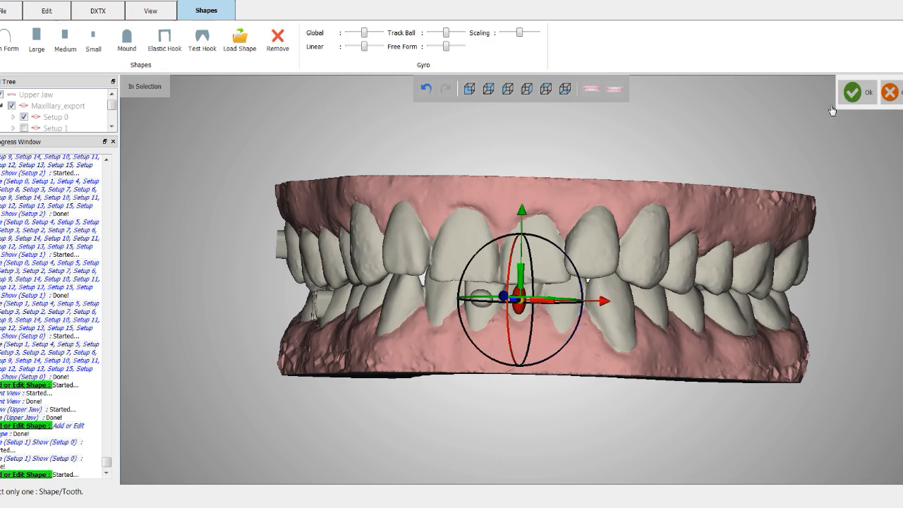
click(99, 11)
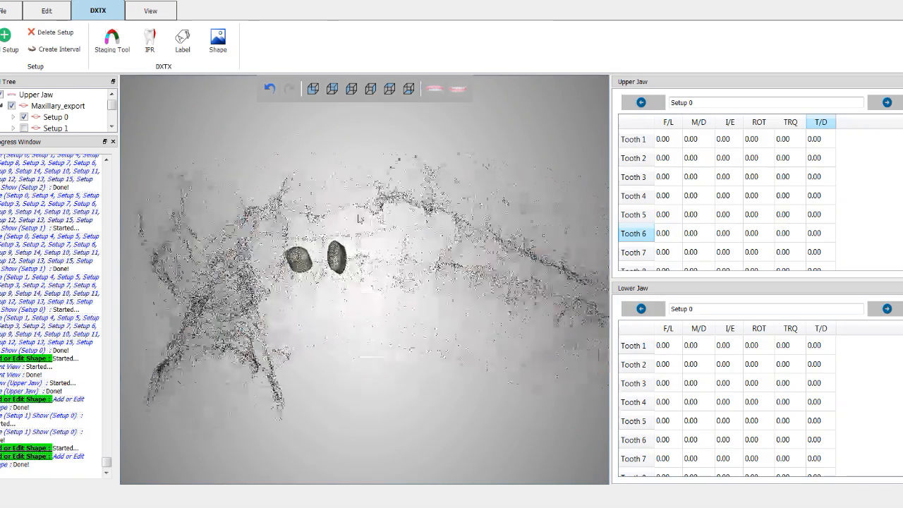